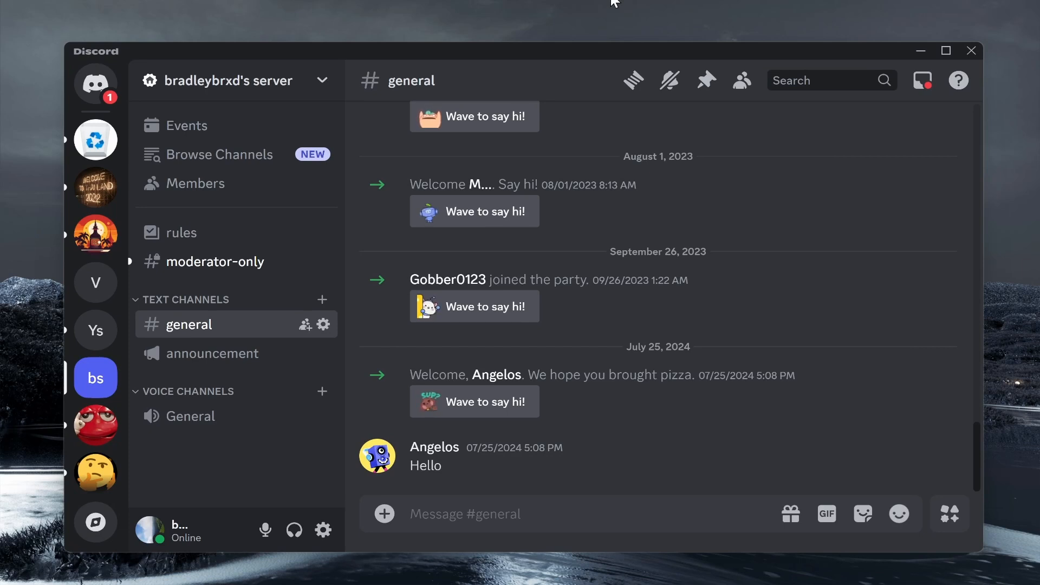
{"action": "mouse_move", "coordinate": [478, 184]}
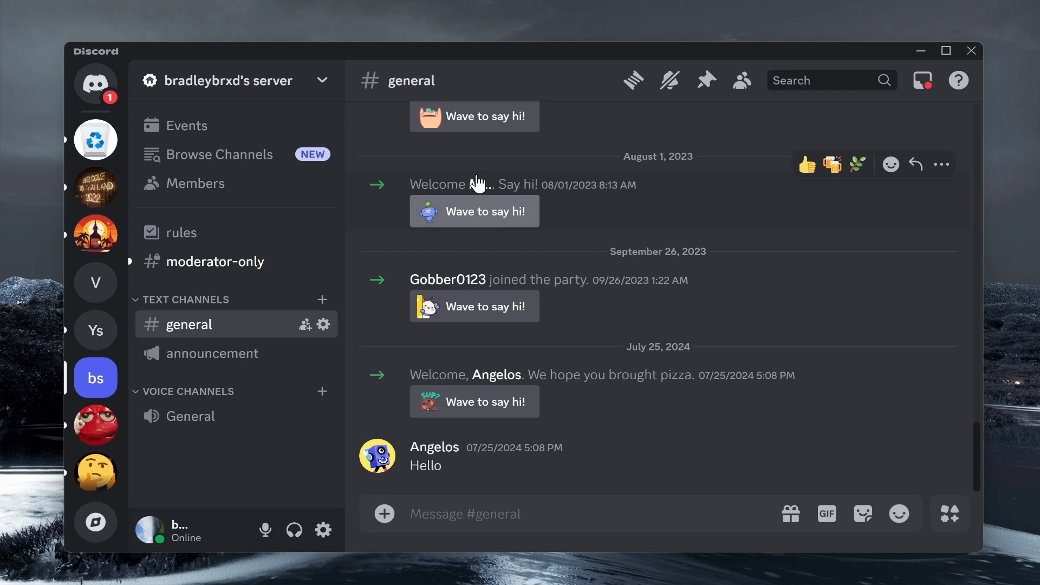
{"action": "mouse_move", "coordinate": [126, 396]}
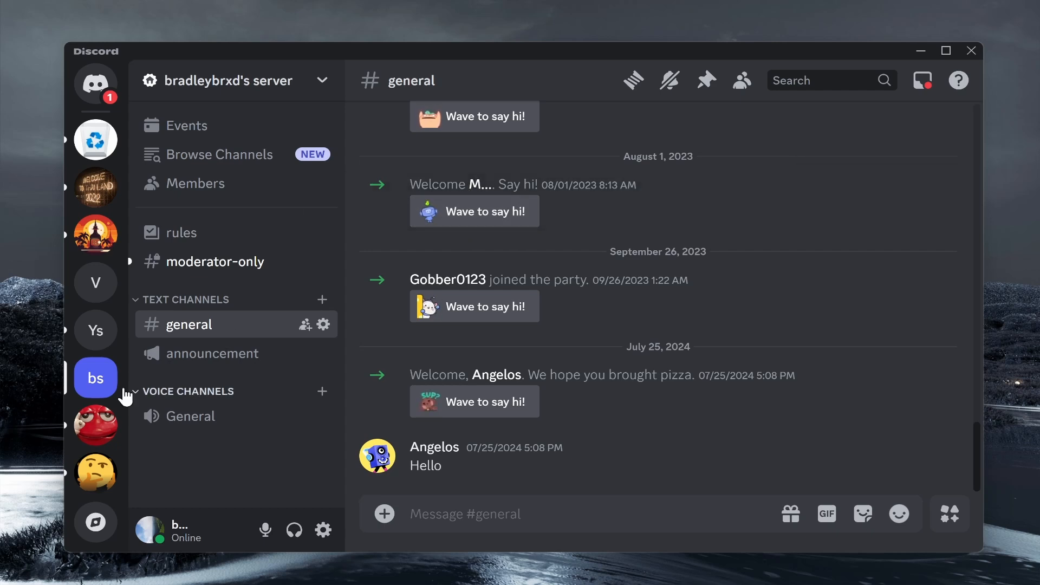
{"action": "mouse_move", "coordinate": [596, 277]}
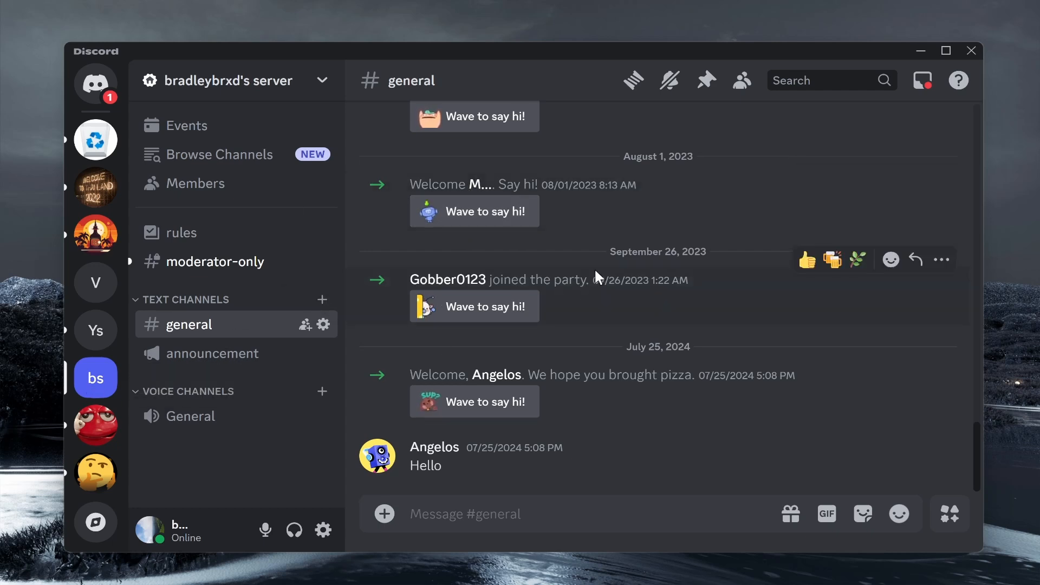
Scroll through the general channel's messages before inviting people.
{"action": "scroll", "scroll_direction": "up", "scroll_amount": 3}
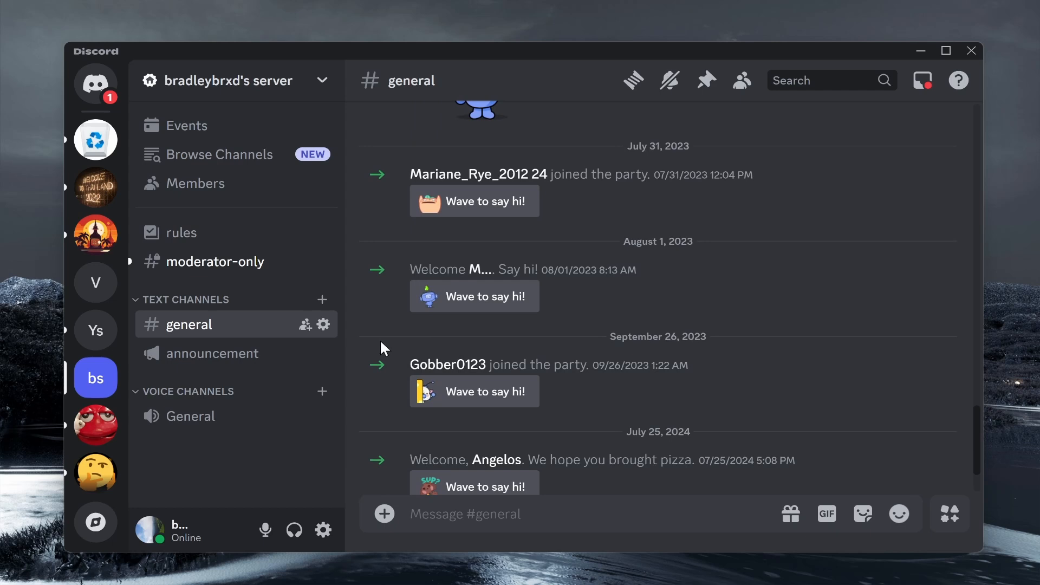
{"action": "scroll", "scroll_direction": "down", "scroll_amount": 3}
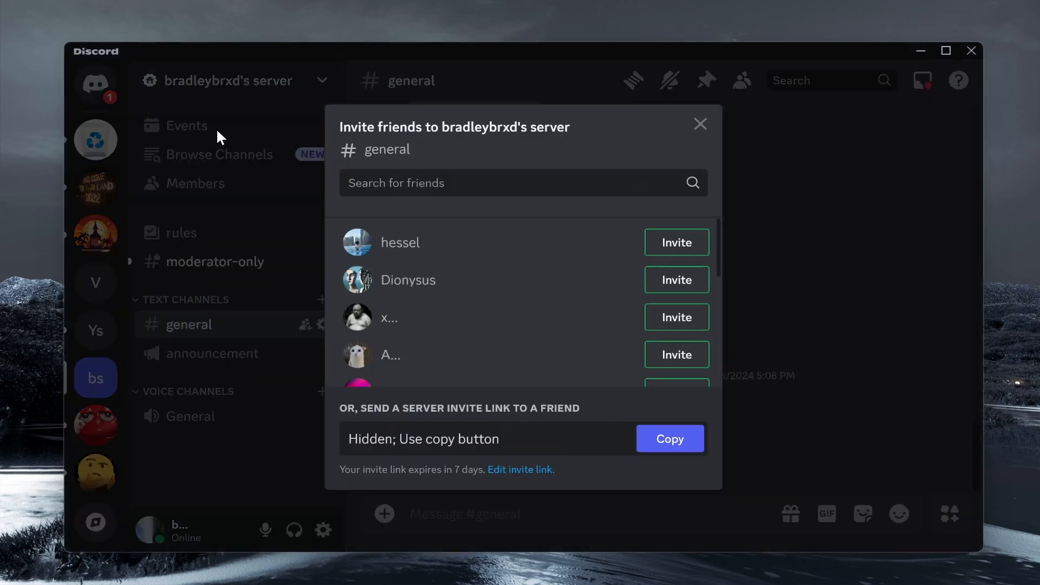
{"action": "mouse_move", "coordinate": [803, 139]}
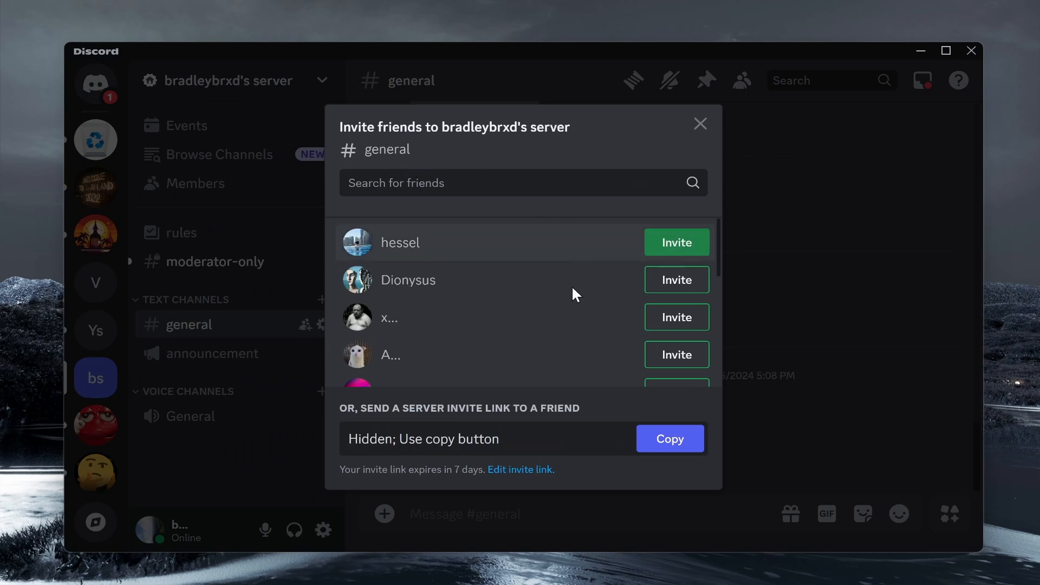
Regenerate the invite link with Expire After set to Never and no use limit, then copy it.
{"action": "left_click", "coordinate": [520, 469]}
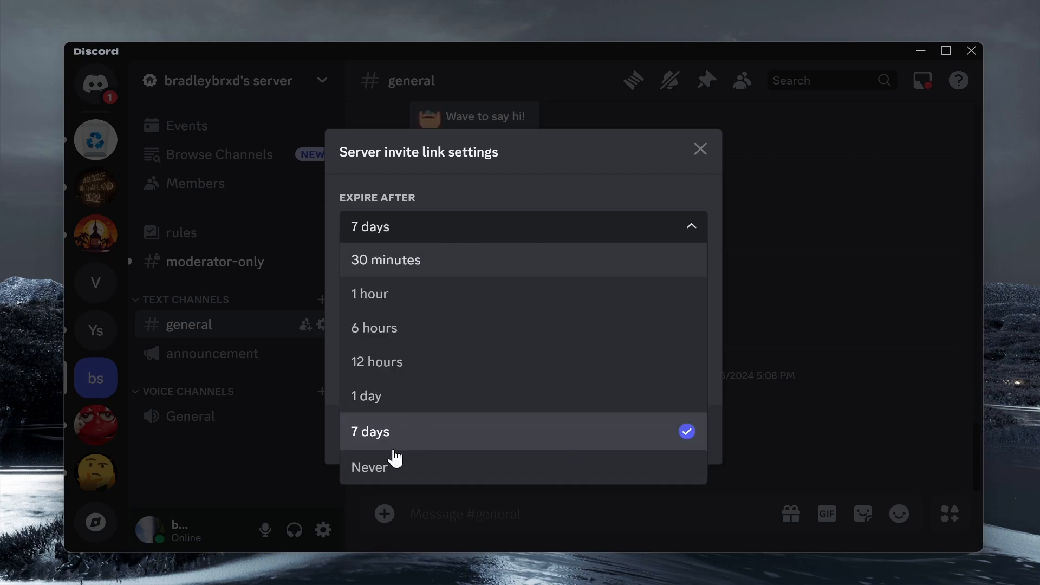
{"action": "left_click", "coordinate": [369, 467]}
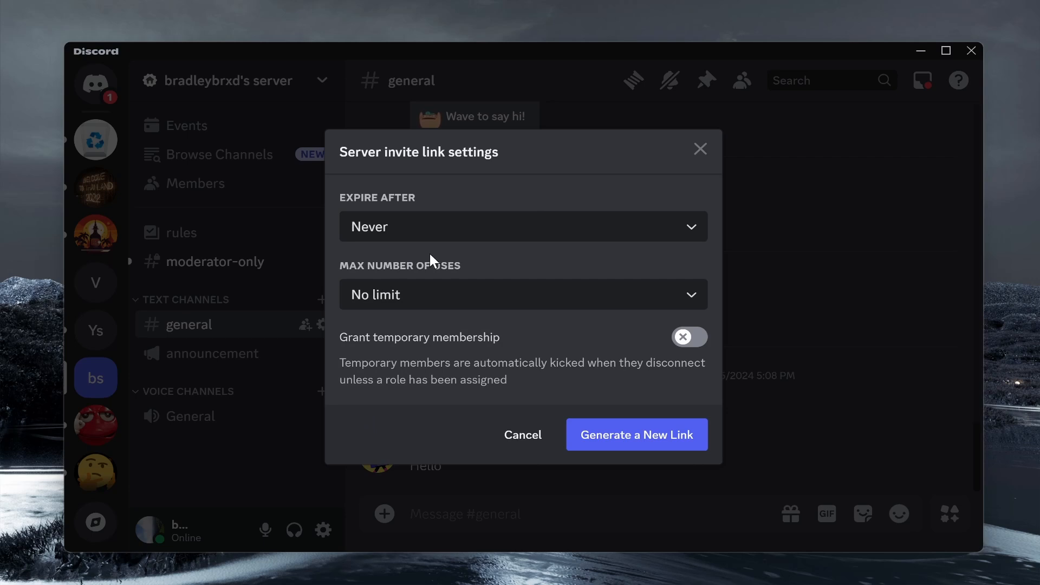
{"action": "mouse_move", "coordinate": [369, 269]}
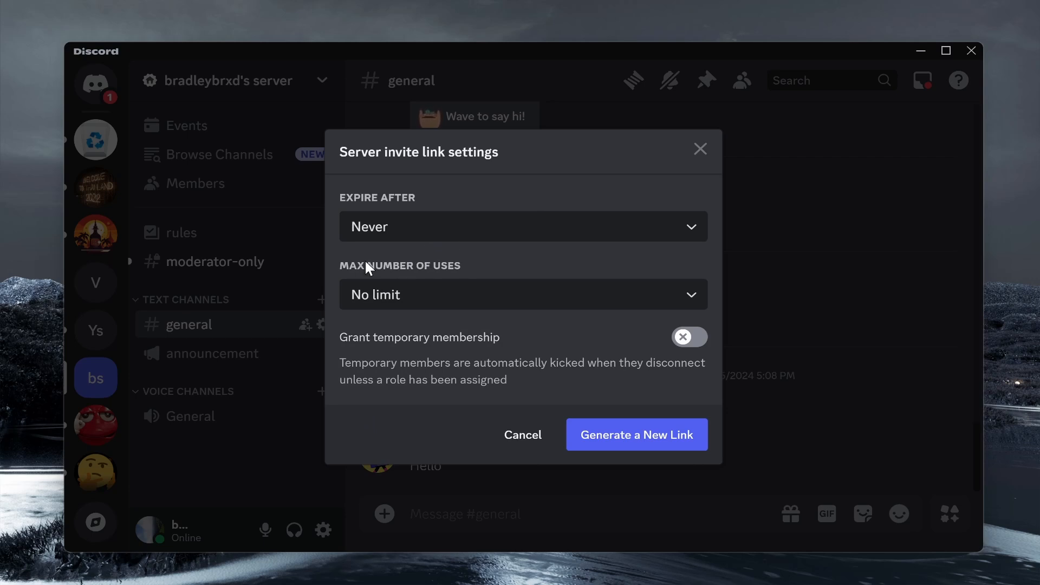
{"action": "left_click", "coordinate": [523, 295]}
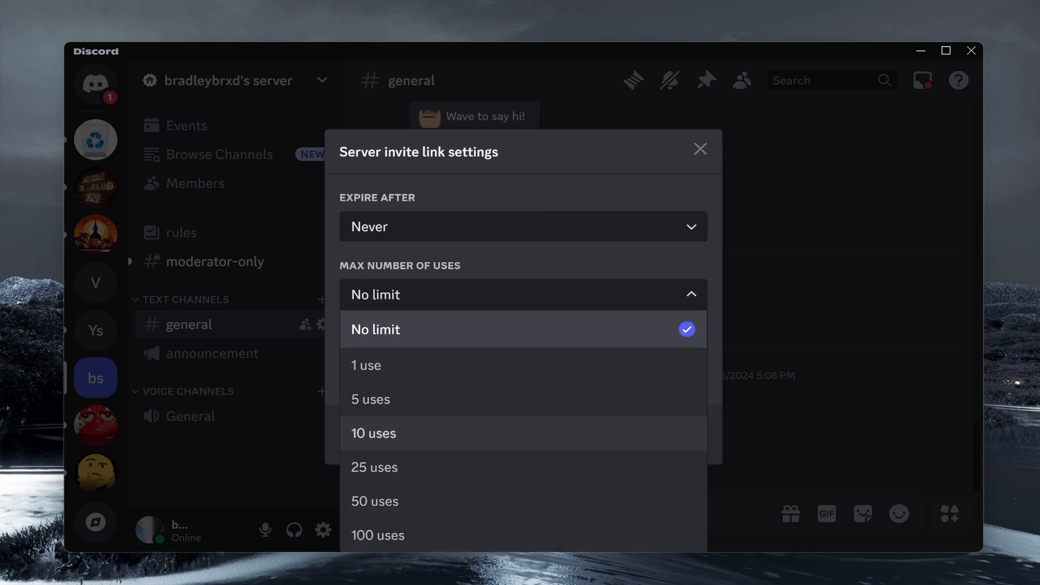
{"action": "left_click", "coordinate": [376, 329]}
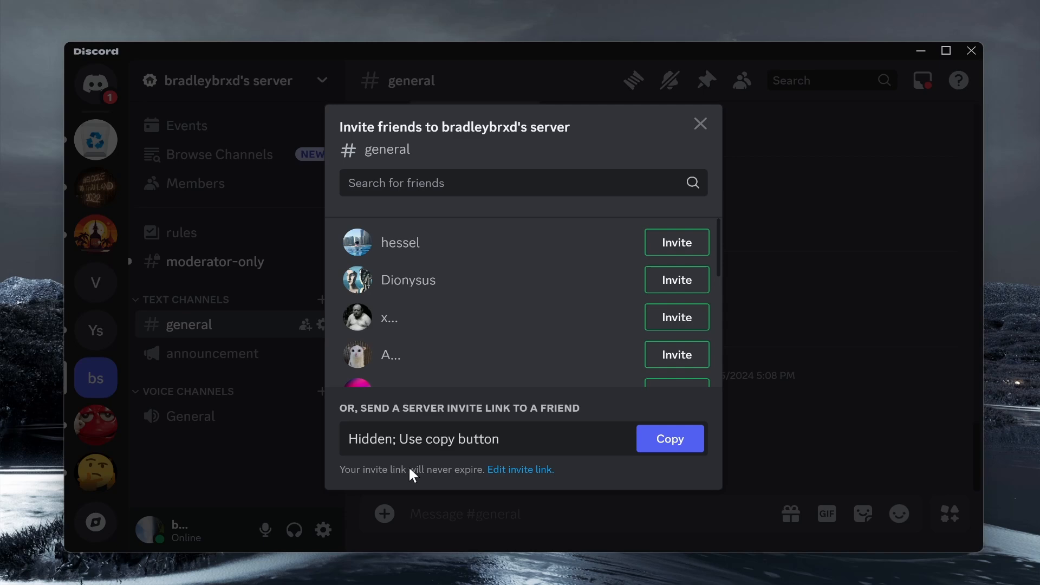
{"action": "left_click", "coordinate": [446, 571]}
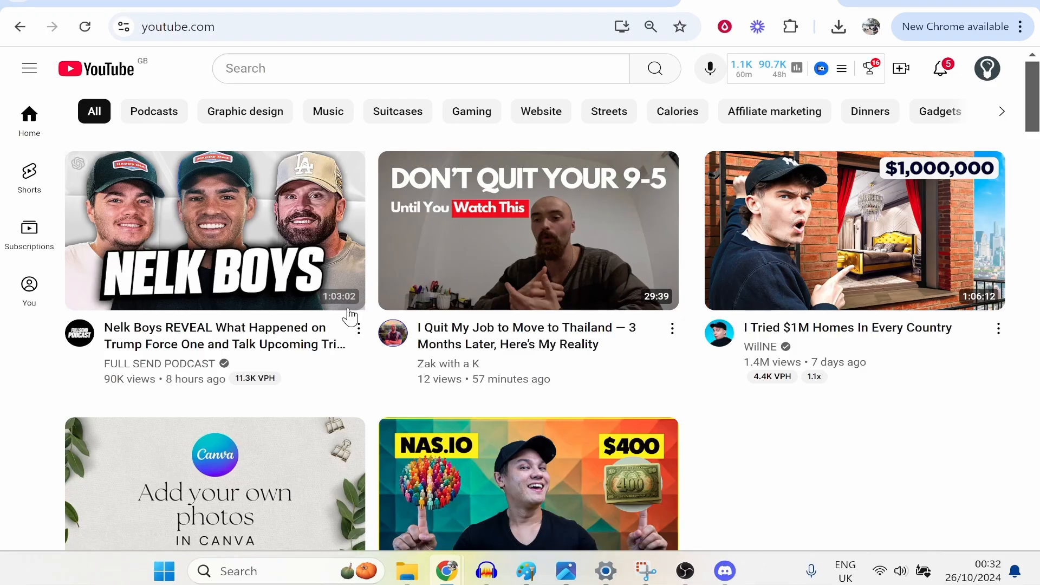
{"action": "mouse_move", "coordinate": [947, 490]}
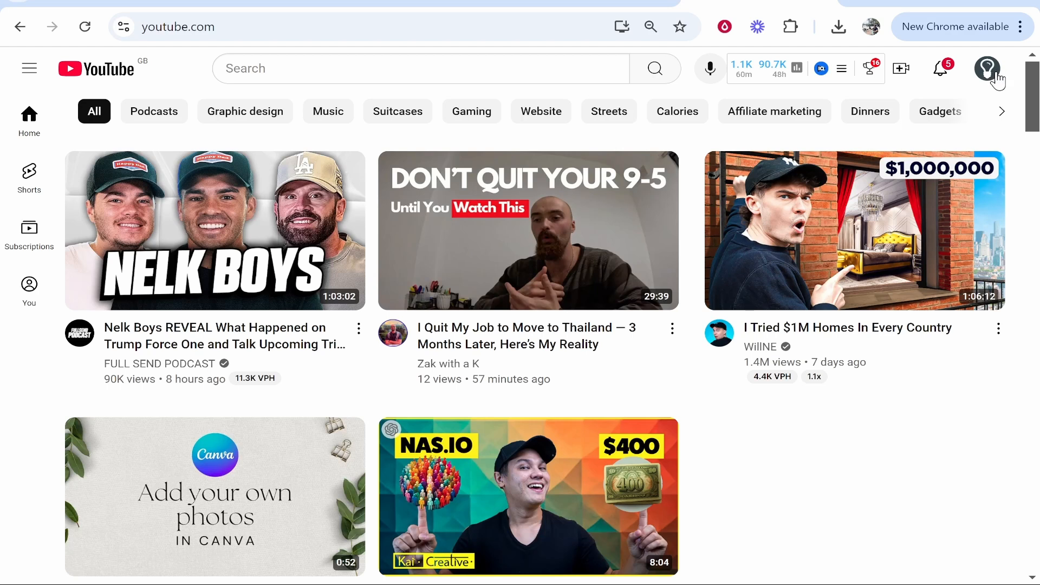
Go to the KnowledgeBase channel page from the account avatar menu.
{"action": "left_click", "coordinate": [988, 67]}
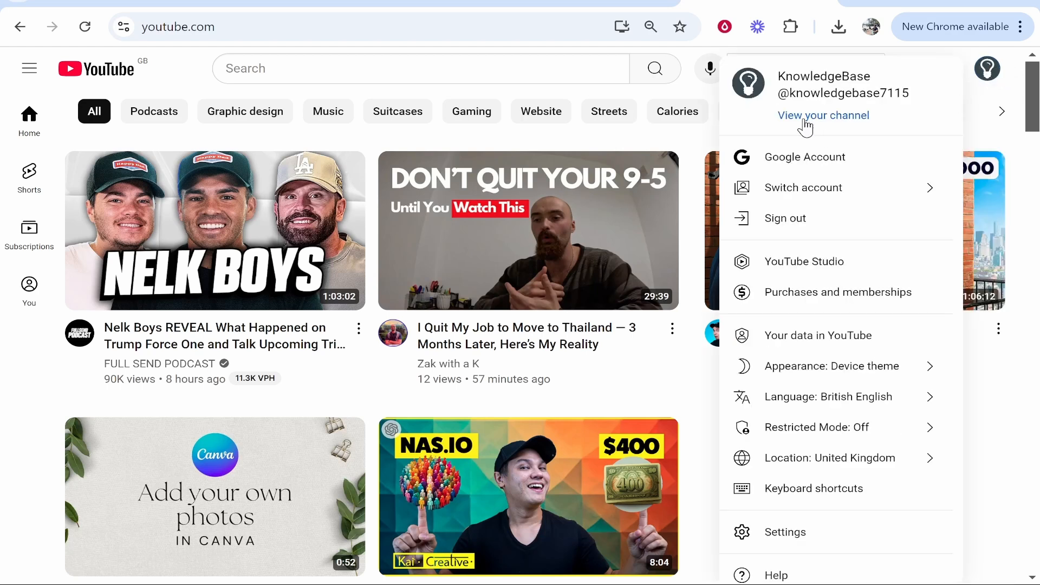
{"action": "left_click", "coordinate": [822, 116]}
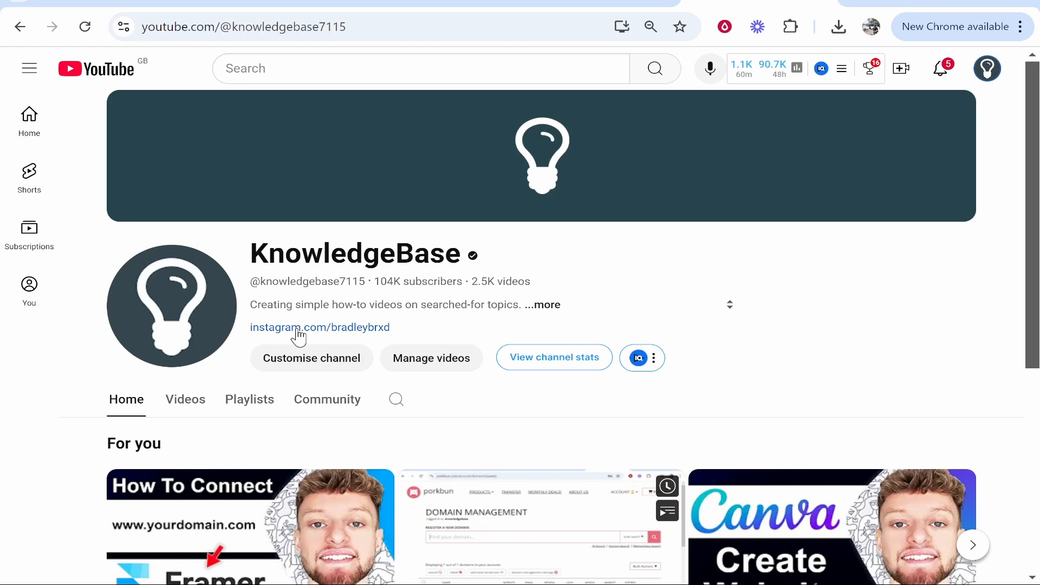
{"action": "mouse_move", "coordinate": [285, 351]}
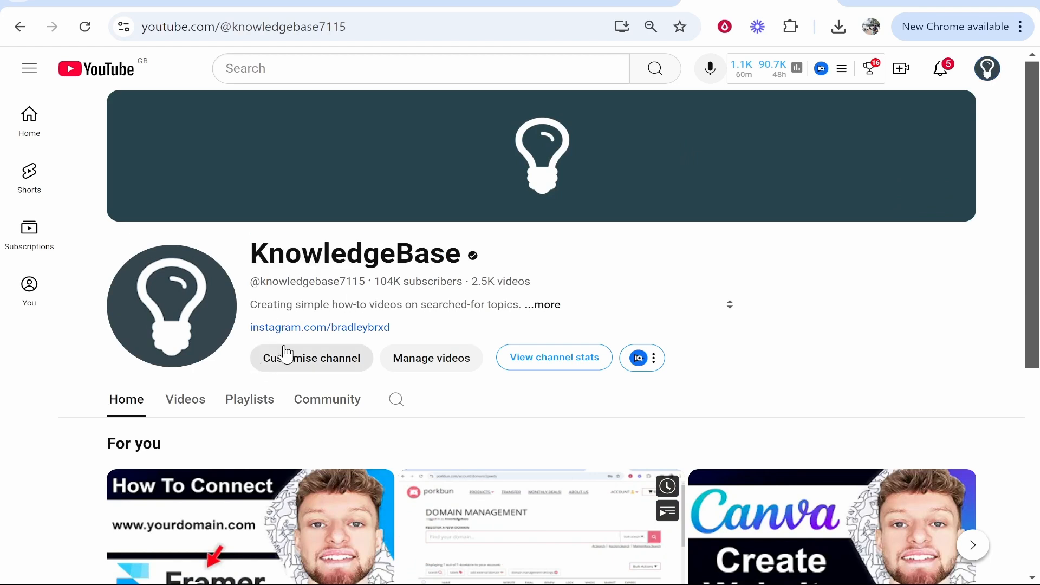
{"action": "mouse_move", "coordinate": [462, 334]}
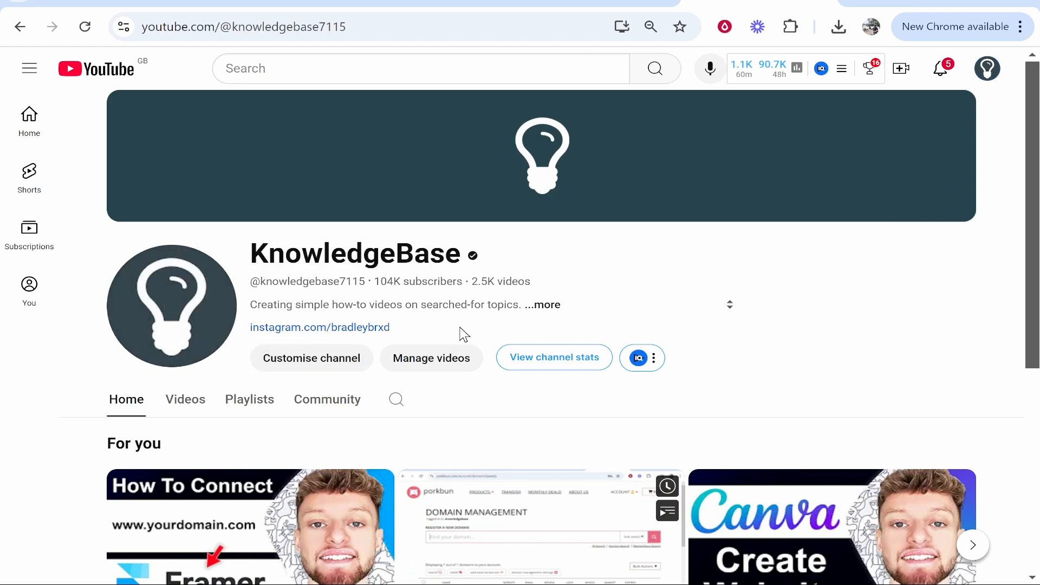
Enter channel customisation and scroll the Profile settings down to the Links section.
{"action": "left_click", "coordinate": [310, 358]}
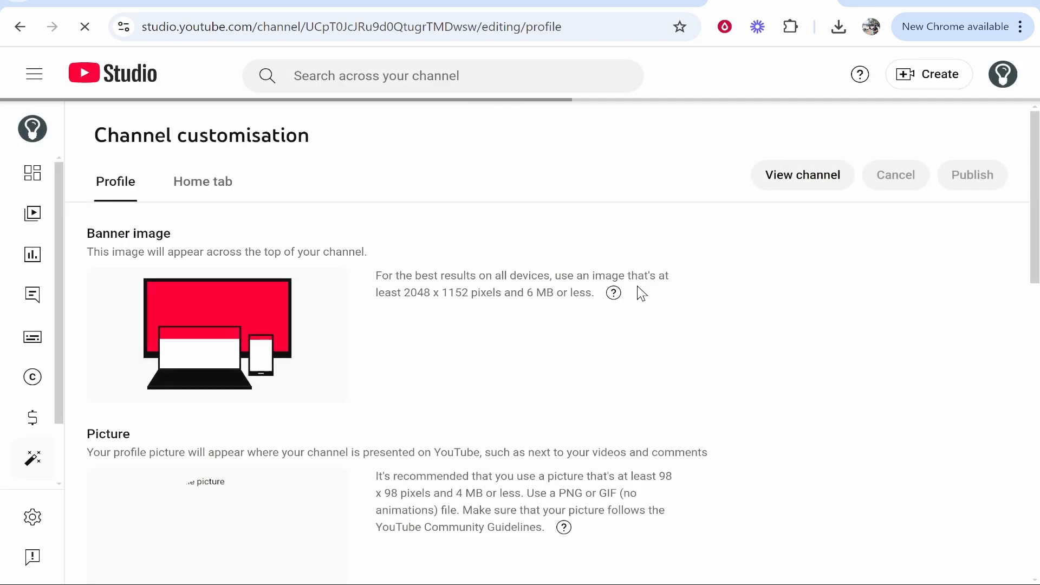
{"action": "scroll", "scroll_direction": "down", "scroll_amount": 3}
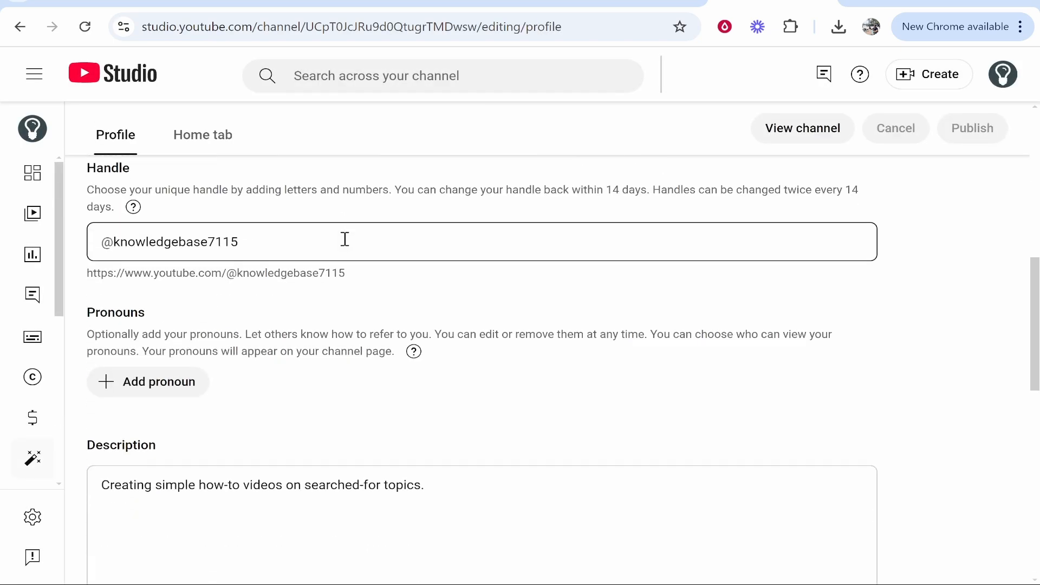
{"action": "scroll", "scroll_direction": "down", "scroll_amount": 3}
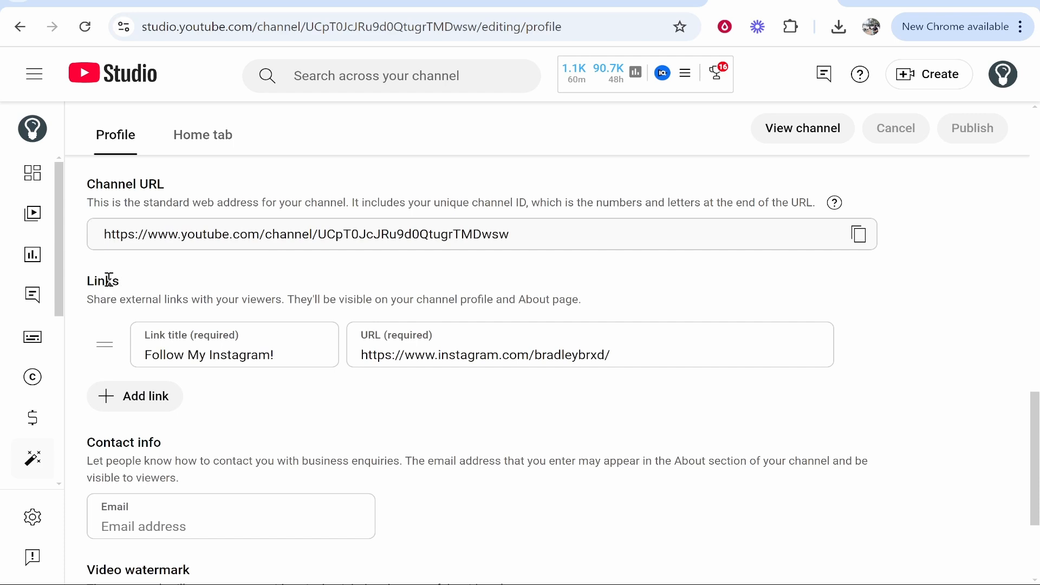
{"action": "left_click", "coordinate": [134, 396]}
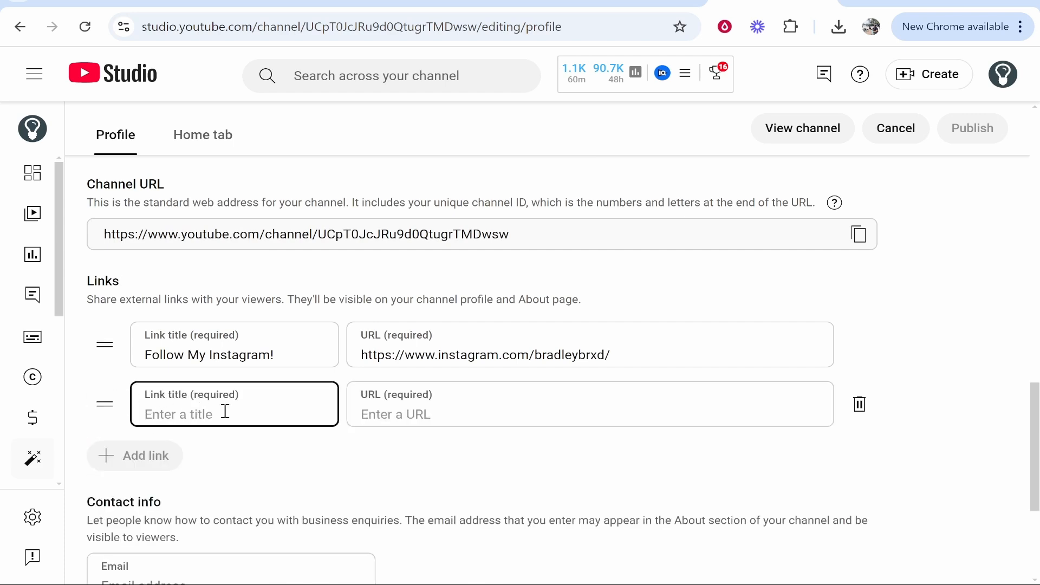
{"action": "type", "text": "Joint"}
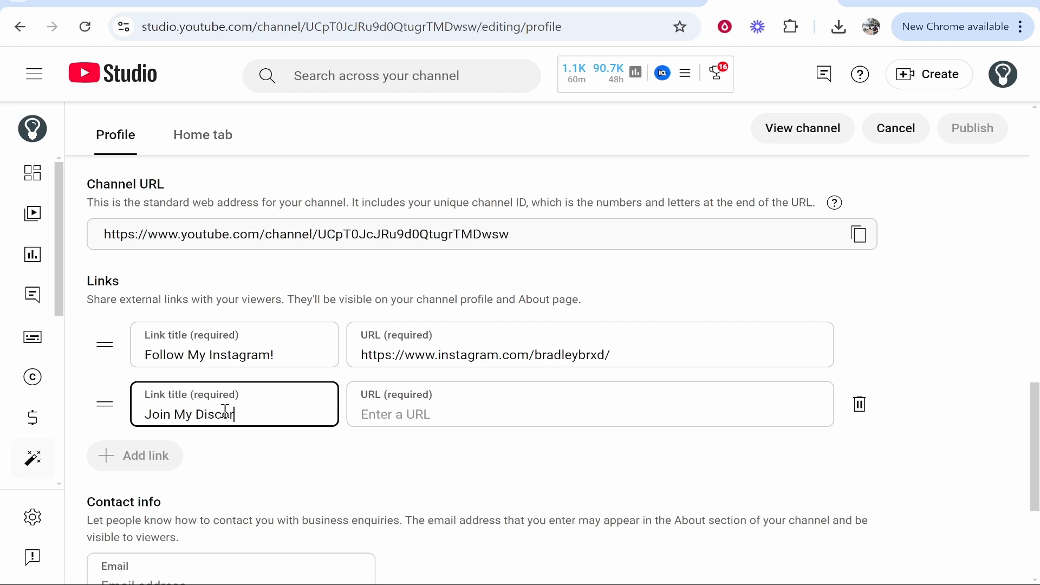
{"action": "type", "text": "https://discord.gg/bajsrzpm9q"}
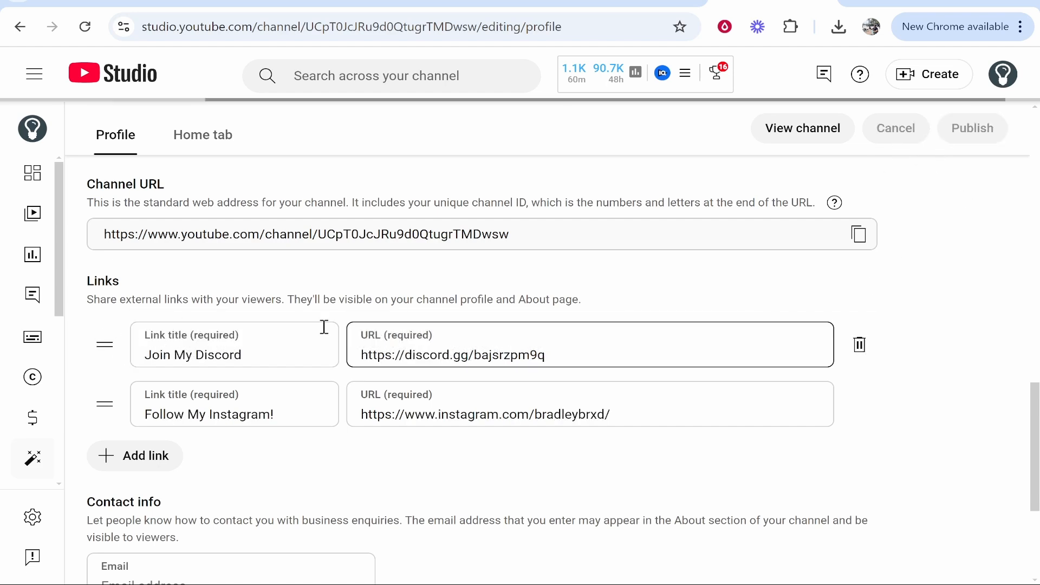
{"action": "left_click", "coordinate": [972, 128]}
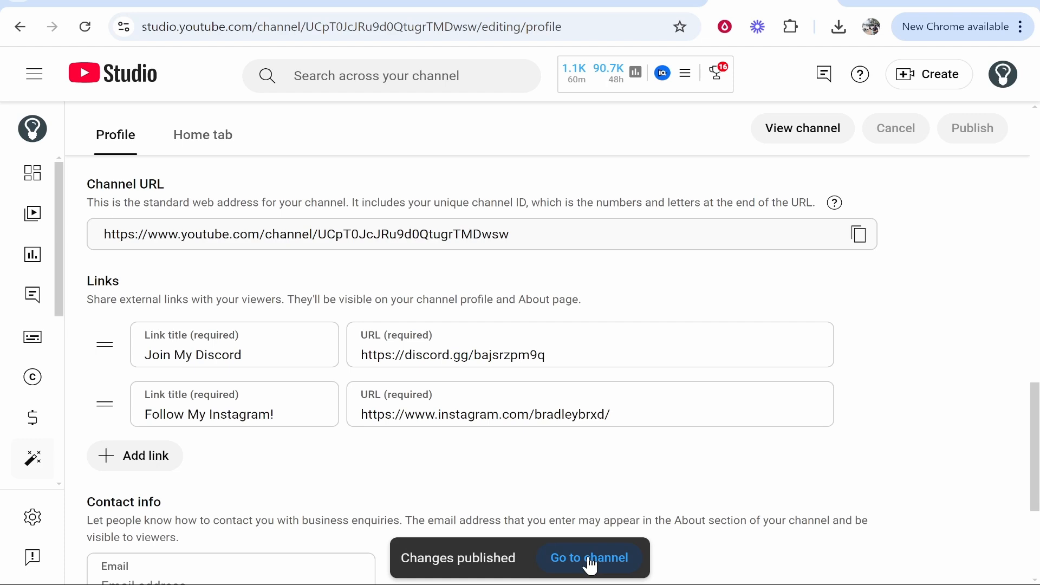
{"action": "mouse_move", "coordinate": [610, 561]}
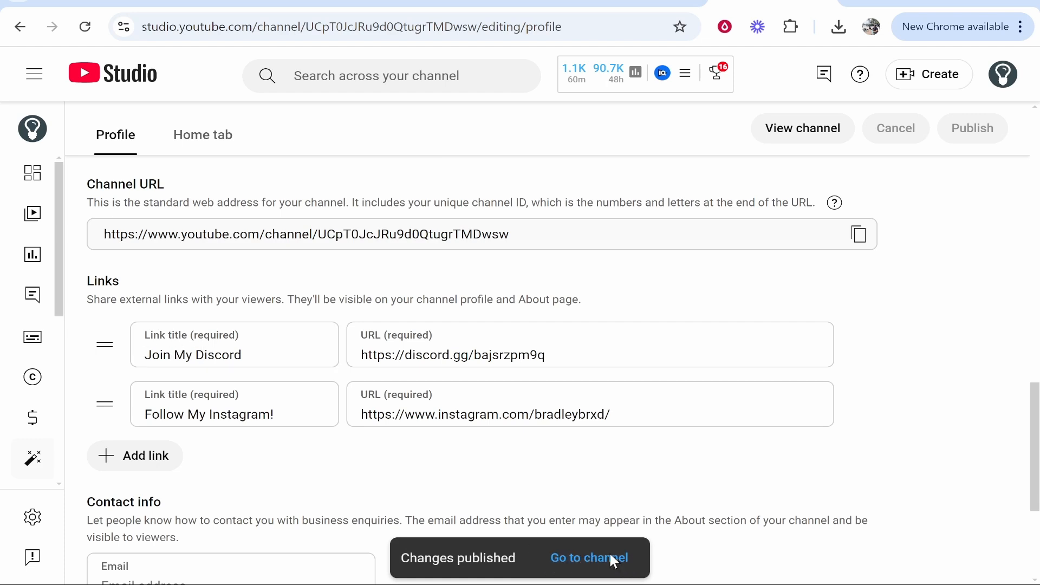
{"action": "left_click", "coordinate": [588, 557]}
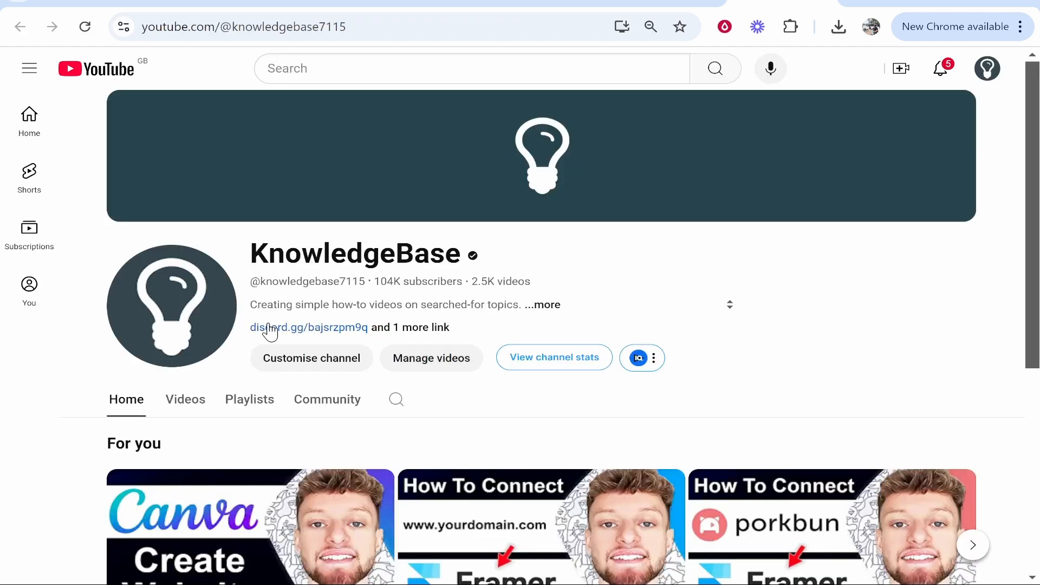